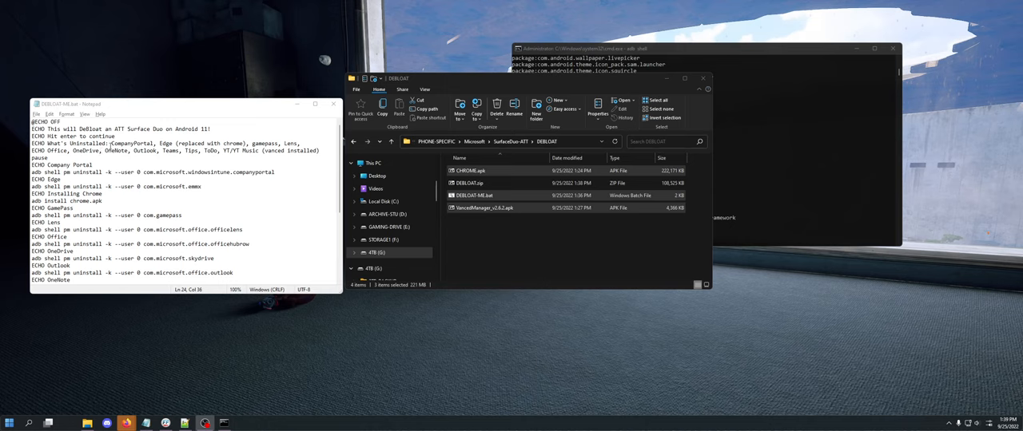
mouse_move(241, 144)
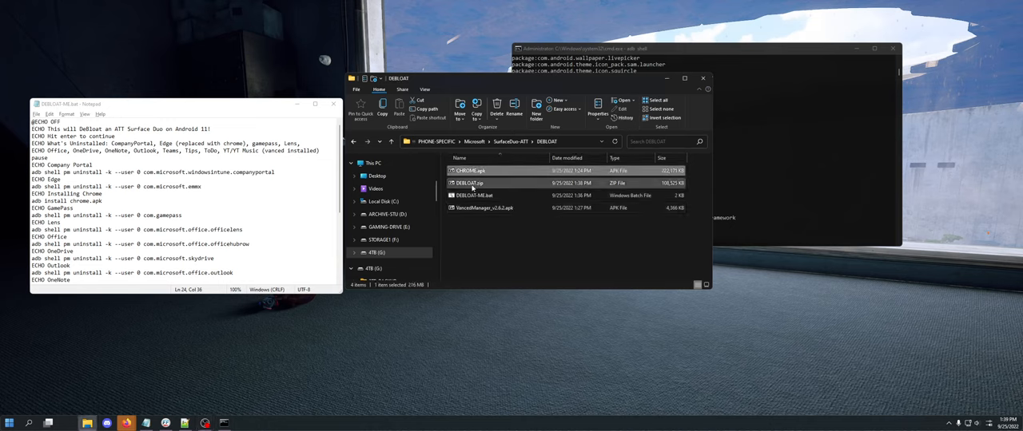
- Scroll through the phone's 'pm list packages' output, then bring File Explorer forward
double_click(467, 183)
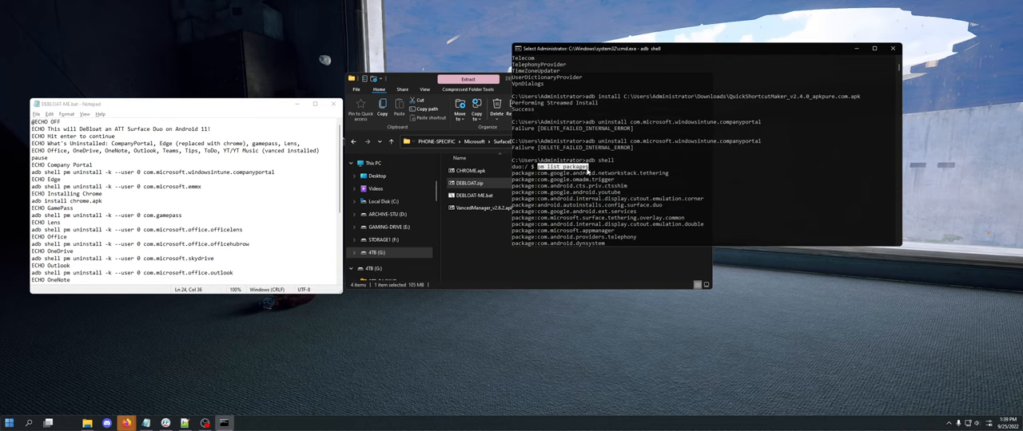
mouse_move(588, 170)
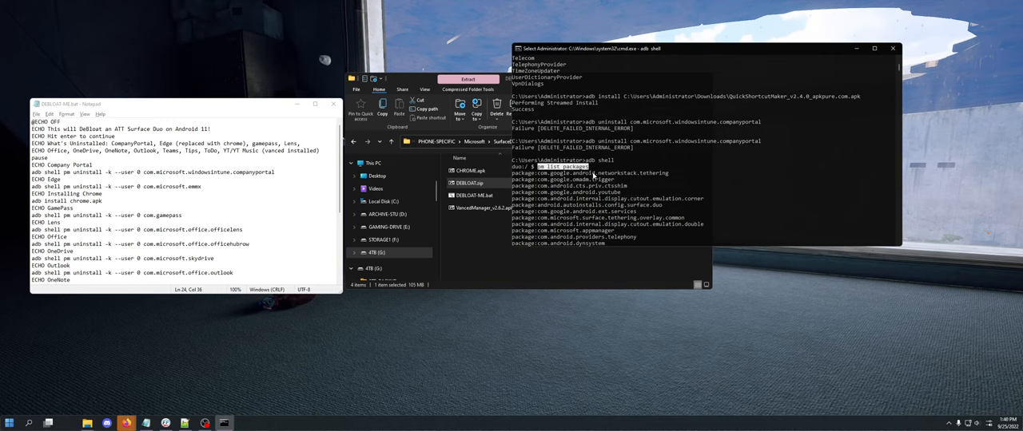
scroll(down, 3)
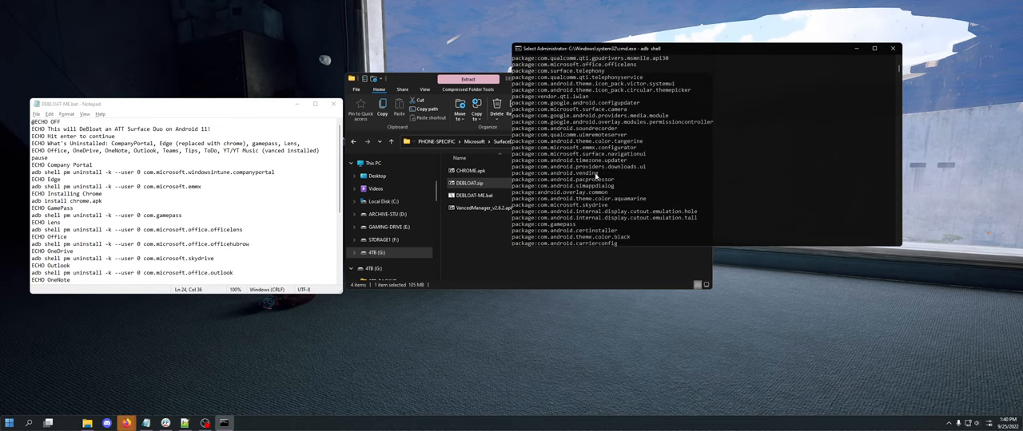
scroll(down, 3)
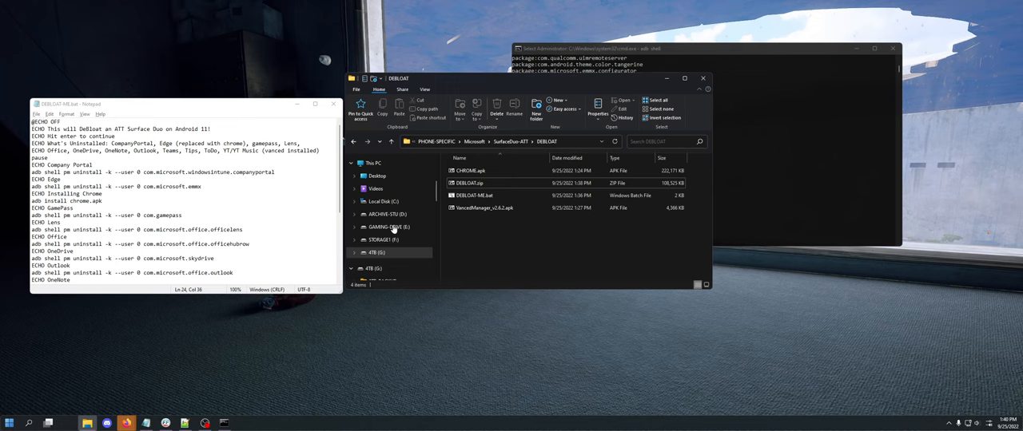
right_click(376, 189)
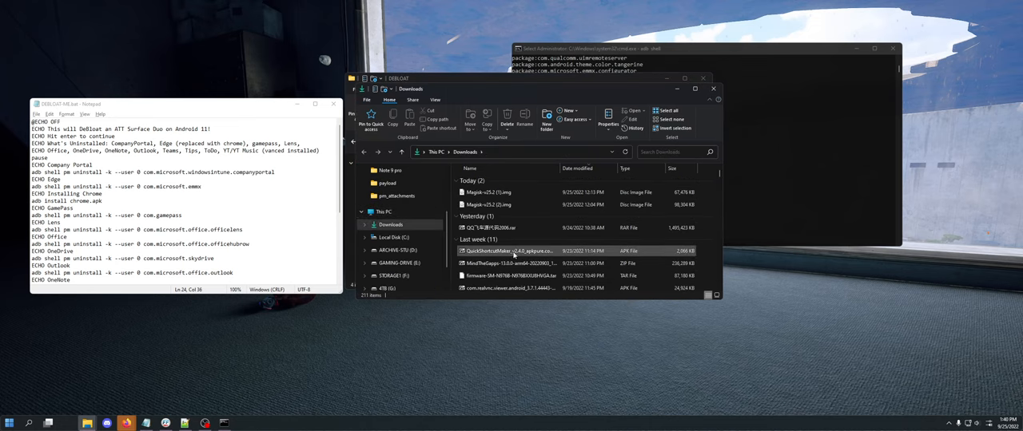
- Select the shortcut maker apk in Downloads, then head back to the DEBLOAT folder
click(509, 251)
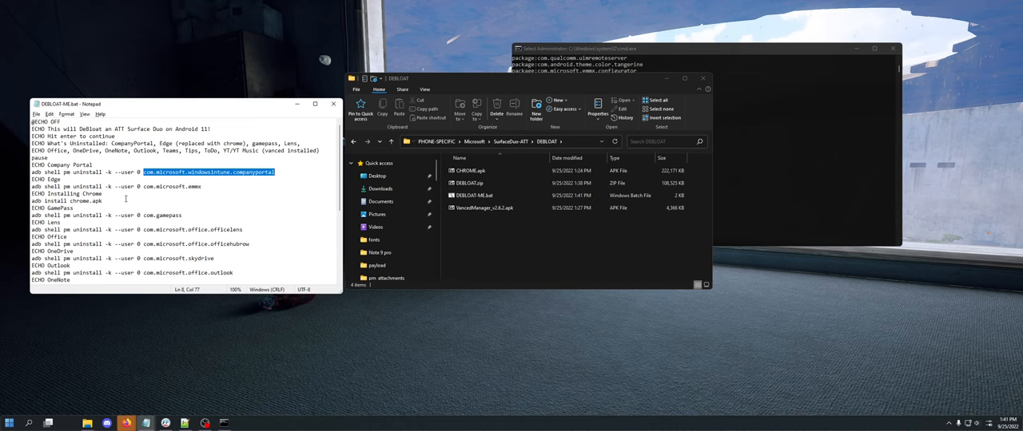
- Scroll to the end of DEBLOAT-ME.bat and select the 'adb install VancedManager' line
scroll(down, 3)
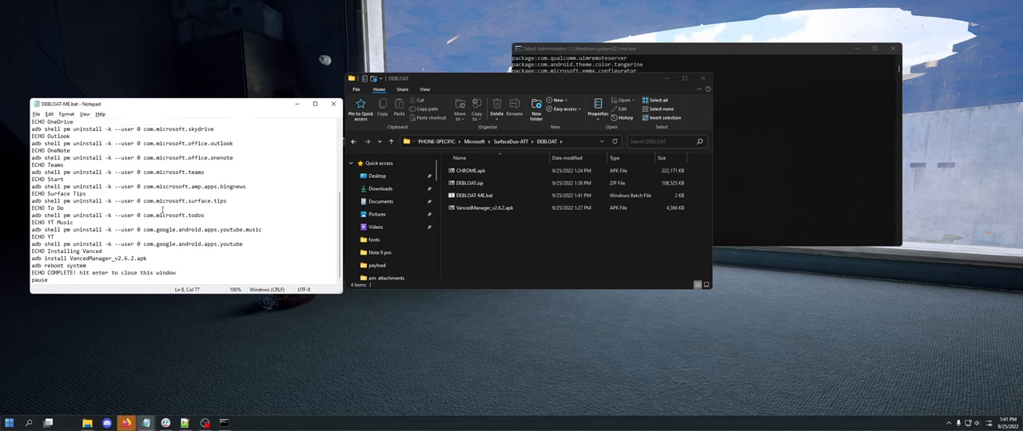
double_click(139, 258)
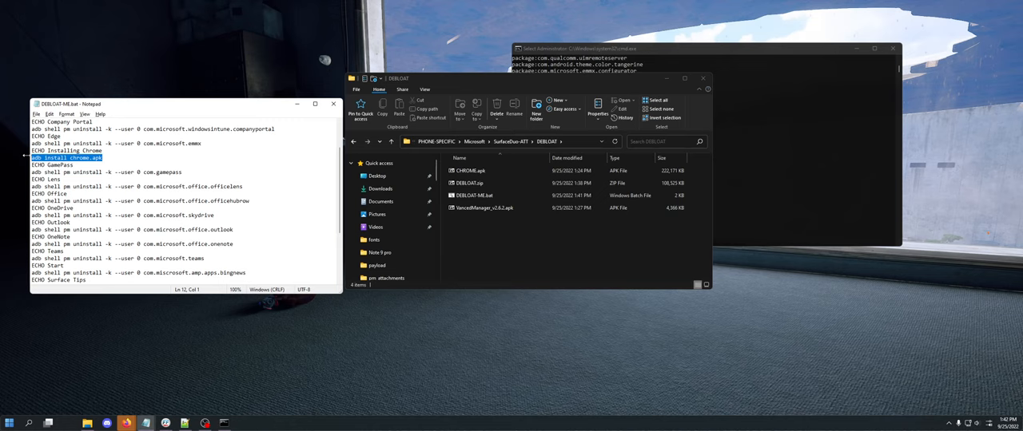
scroll(down, 3)
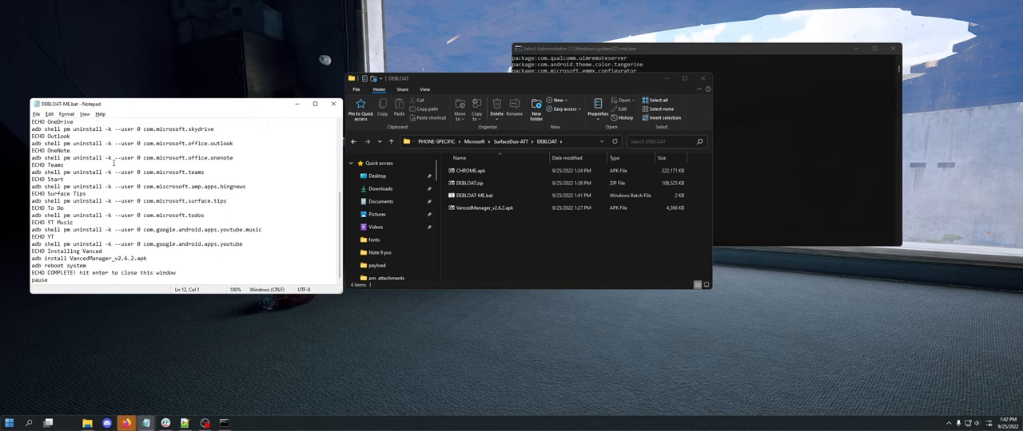
triple_click(88, 258)
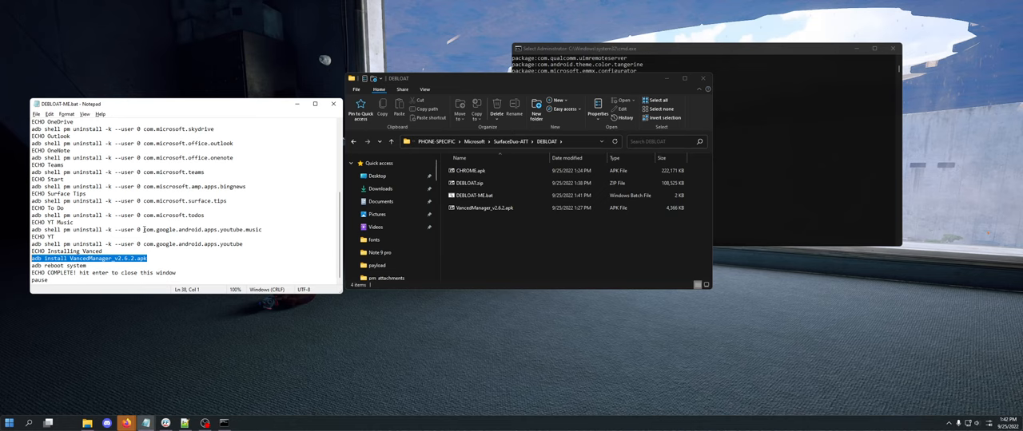
mouse_move(279, 306)
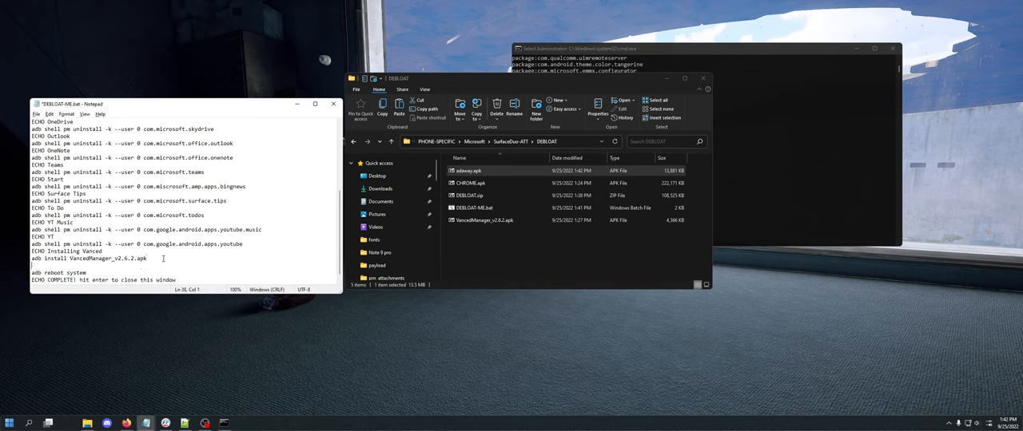
- Add 'ECHO Installing Adaway adblock' and 'adb install adaway.apk' lines, then save the script
text(ECHO Installing Adaway)
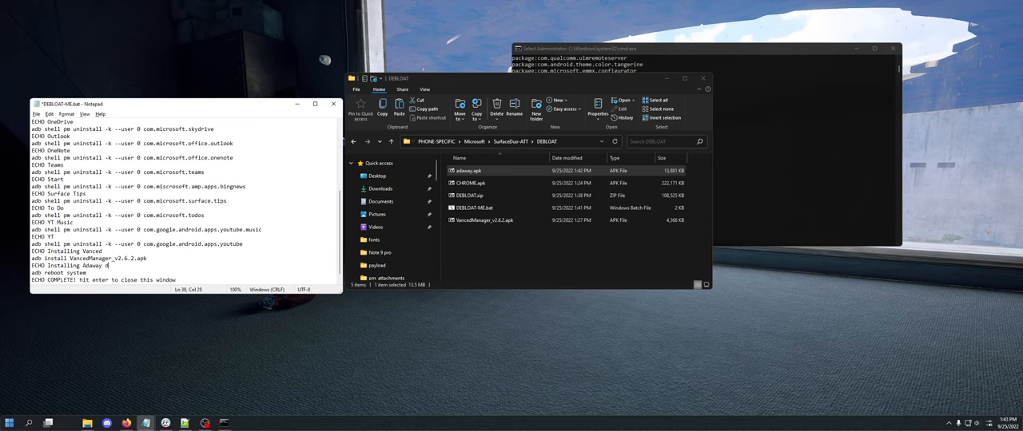
text(dblock)
text(adb install aa)
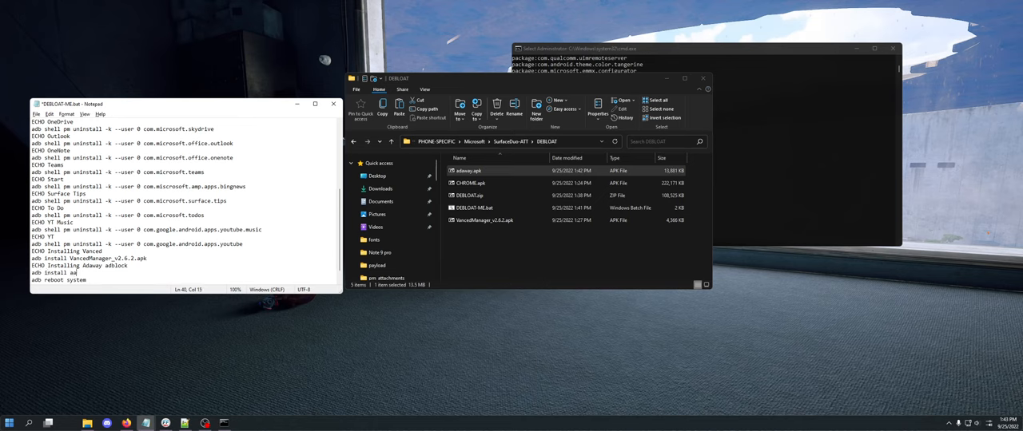
text(daway.apk)
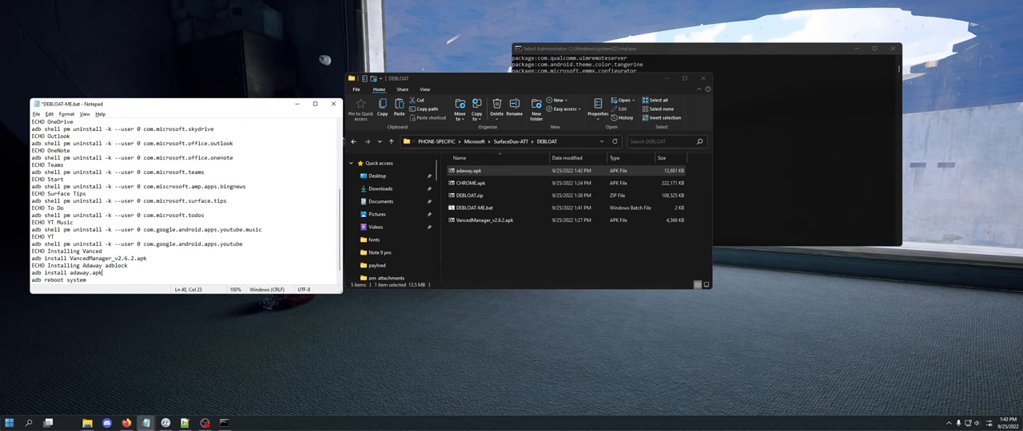
click(469, 171)
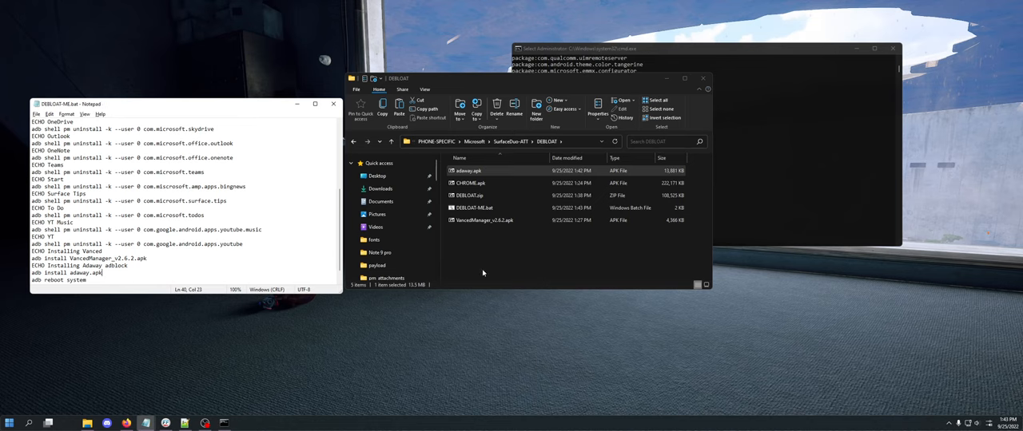
- Open DEBLOAT.zip in 7-Zip and confirm copying adaway.apk and DEBLOAT-ME.bat into it
click(472, 195)
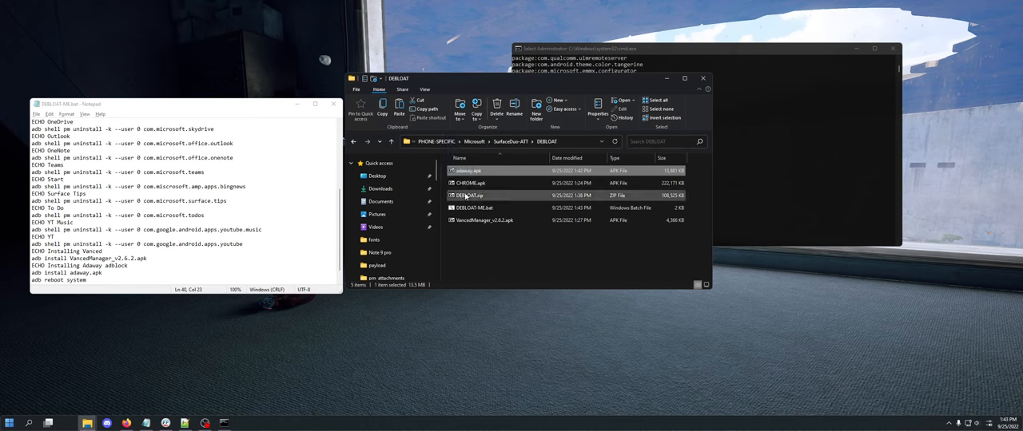
double_click(470, 195)
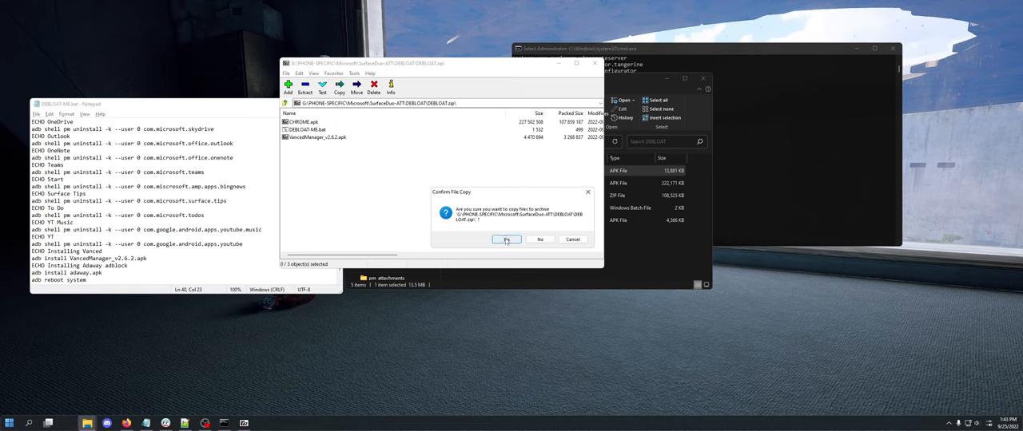
click(507, 239)
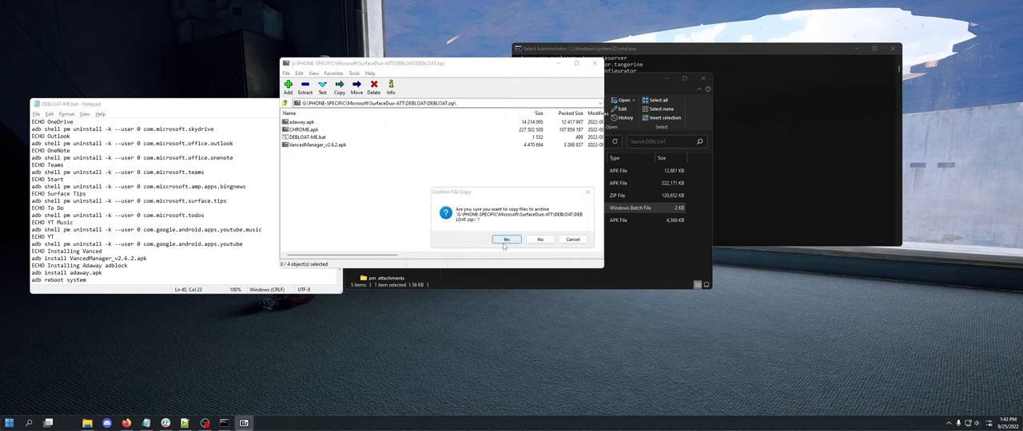
click(506, 239)
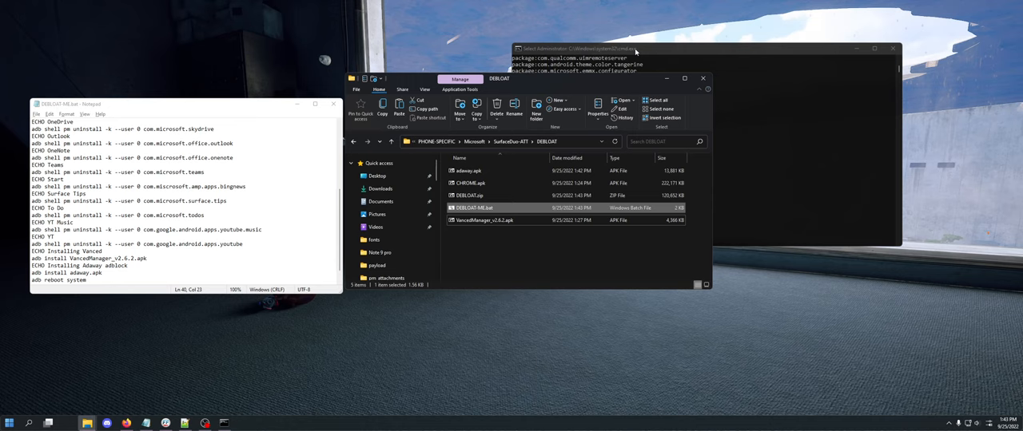
mouse_move(479, 210)
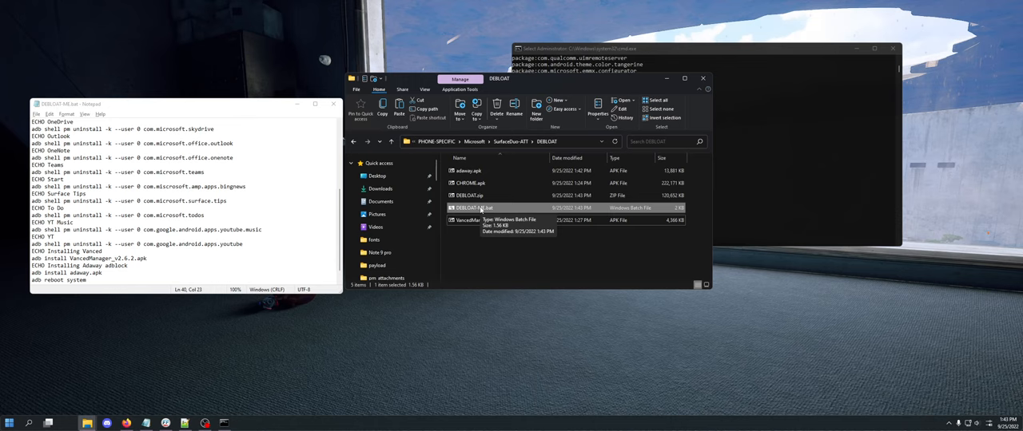
- Launch DEBLOAT-ME.bat and continue past its pause with Enter
double_click(479, 208)
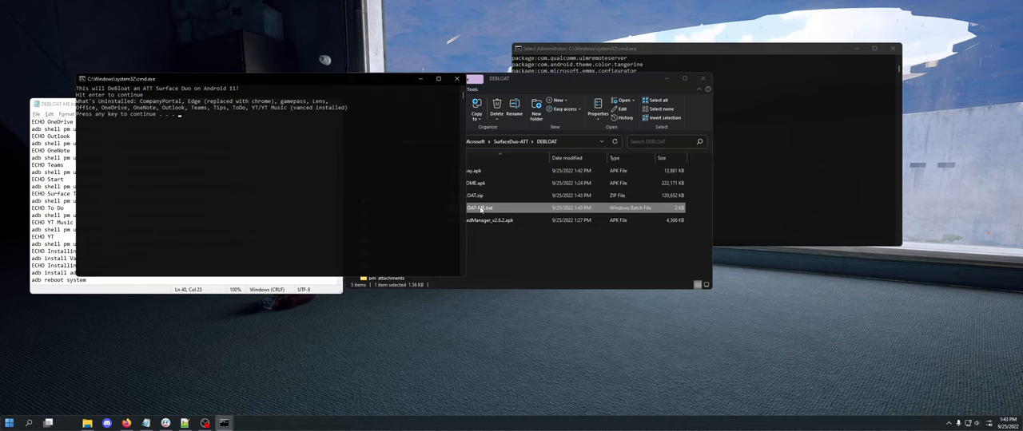
key(enter)
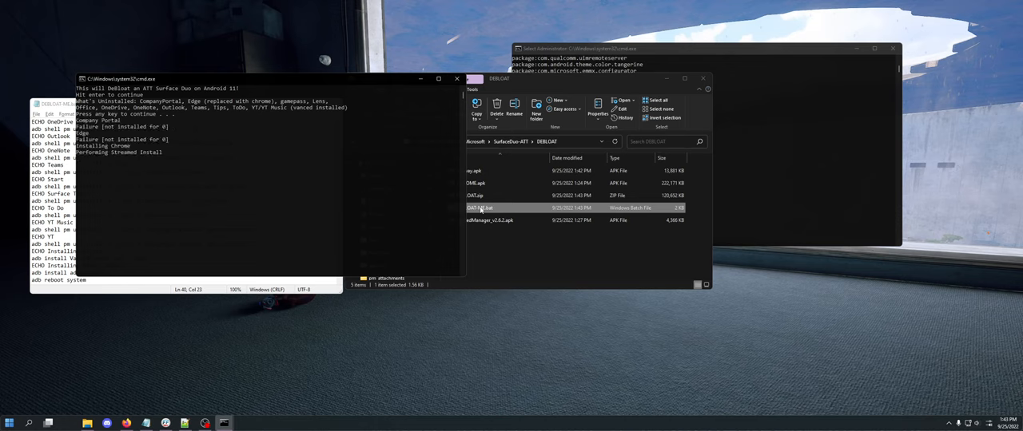